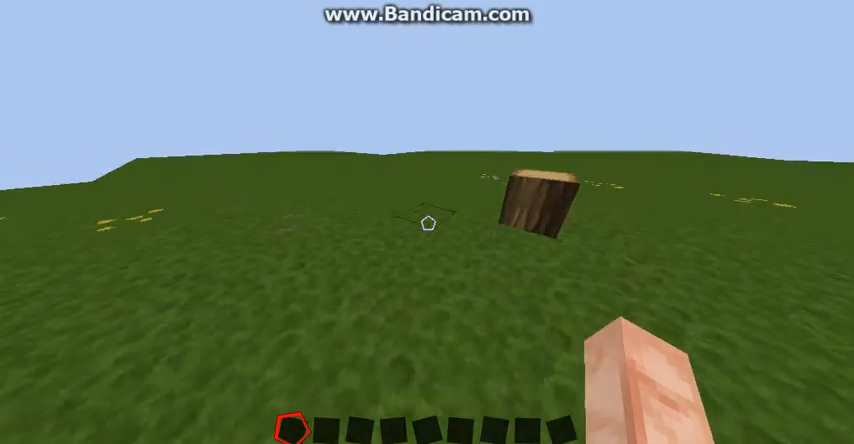
pyautogui.moveTo(428, 222)
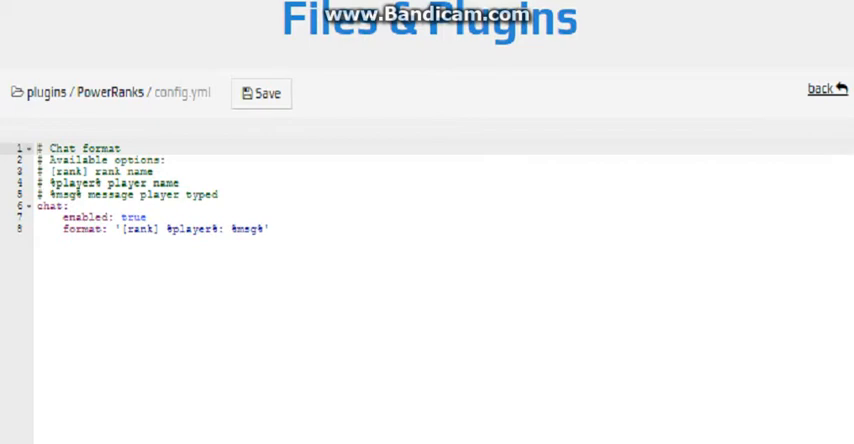
# Navigate from the config file into the PowerRanks Ranks folder and open Ranks.yml.
pyautogui.click(828, 88)
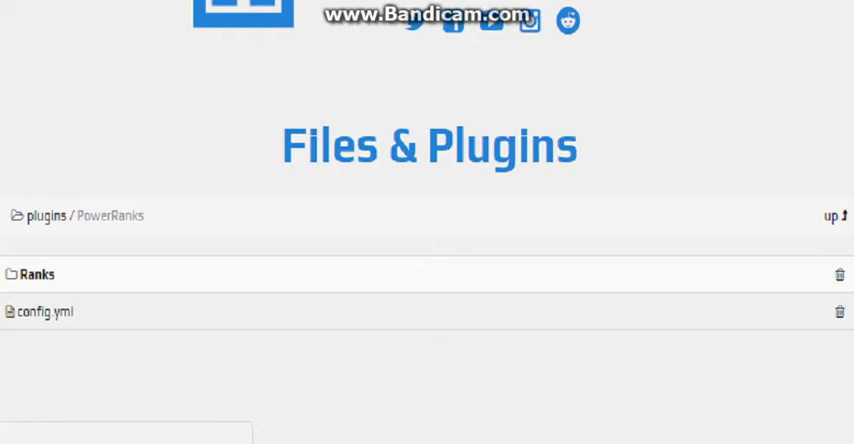
pyautogui.click(38, 272)
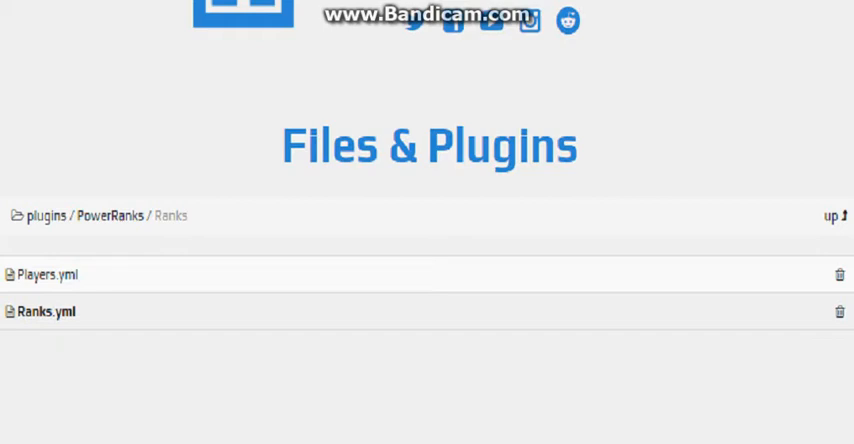
pyautogui.click(46, 312)
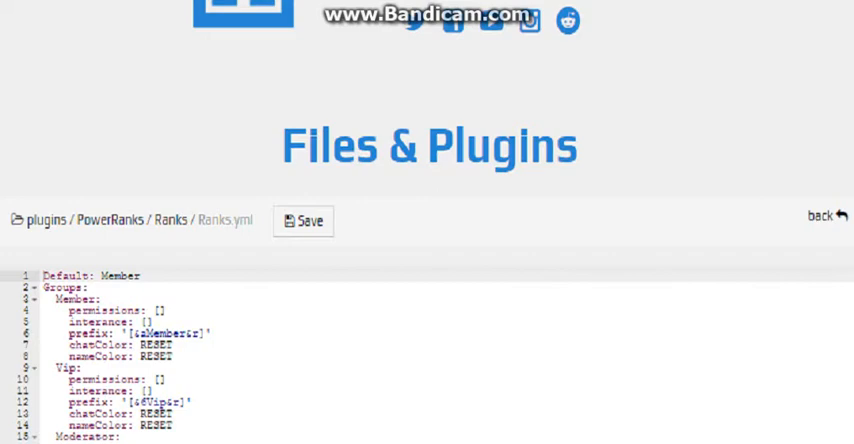
# Scroll through Member, Vip, Moderator and Admin groups down to the Owner group with its prefix and essentials permissions.
pyautogui.scroll(-3)
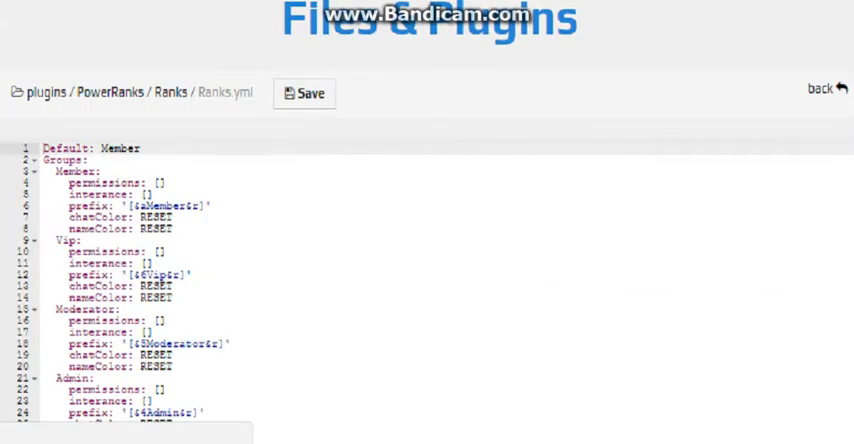
pyautogui.scroll(-3)
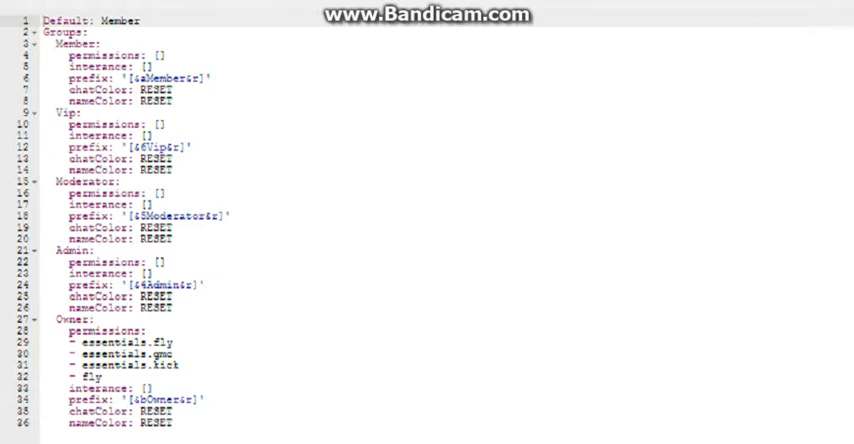
pyautogui.scroll(-3)
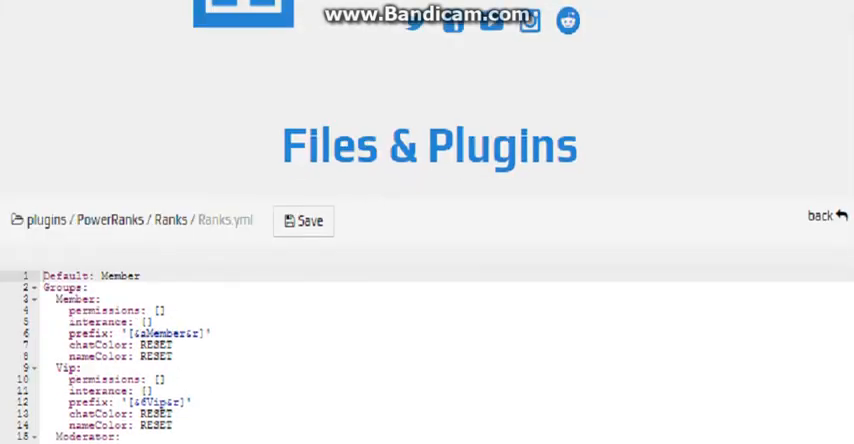
pyautogui.scroll(-3)
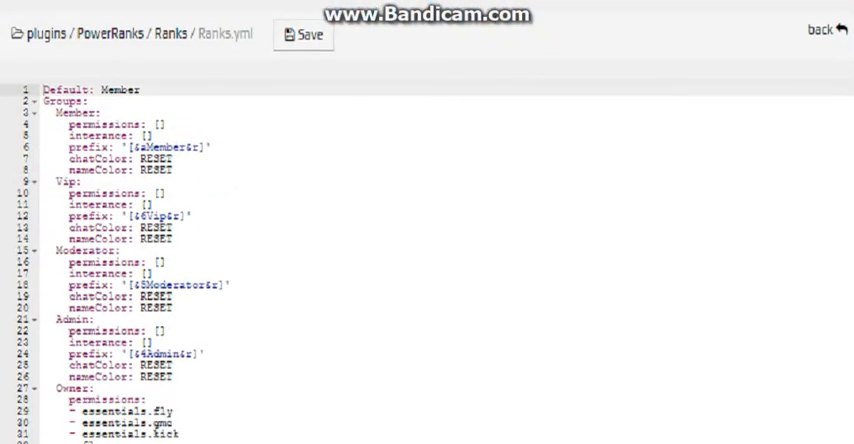
pyautogui.scroll(-3)
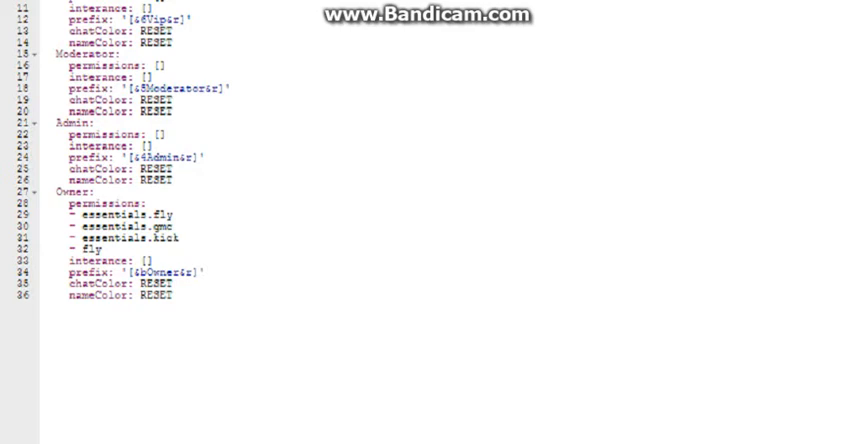
pyautogui.click(144, 272)
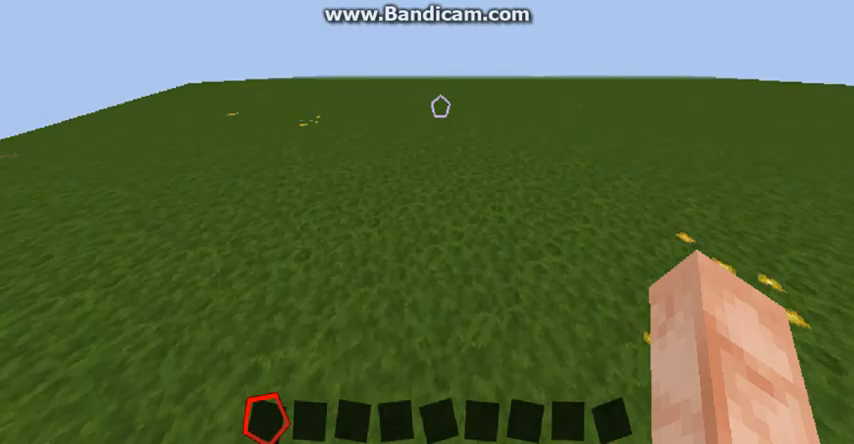
# Send the /pr set <player> Owner command in chat to assign yourself the Owner rank.
pyautogui.click(440, 108)
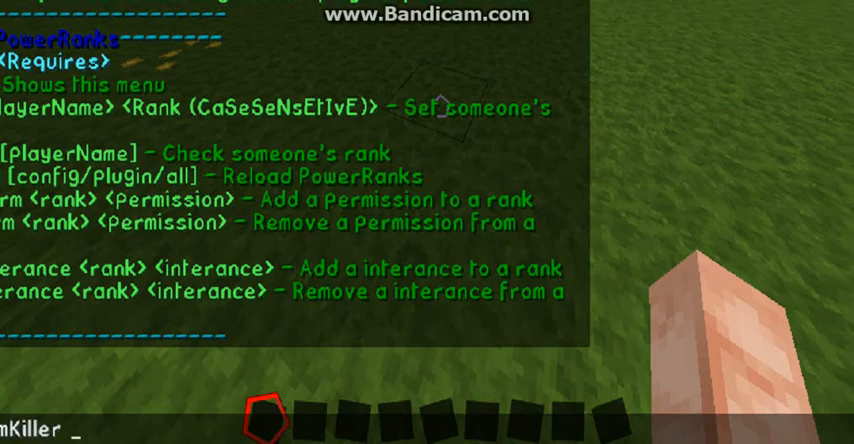
pyautogui.write('Owner')
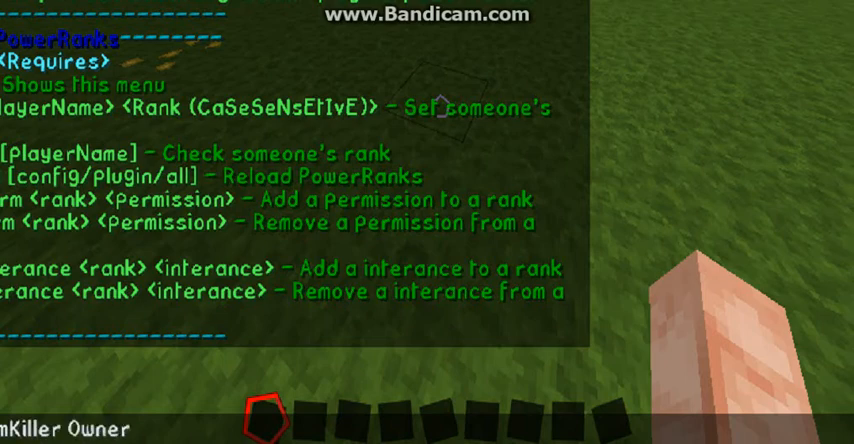
pyautogui.press('enter')
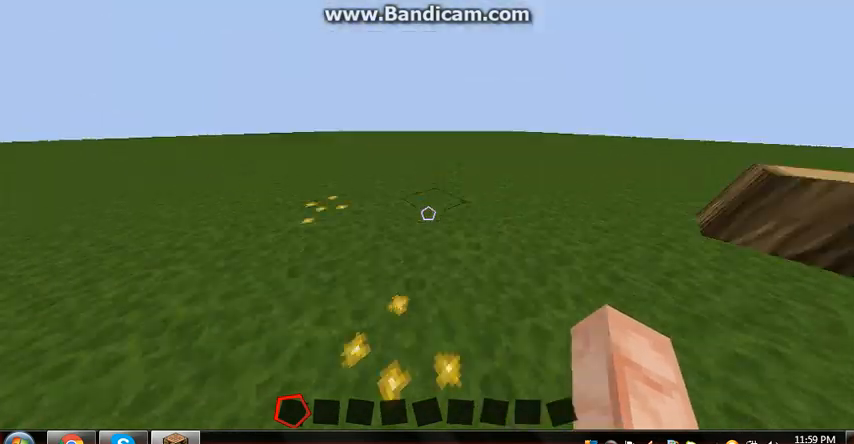
pyautogui.moveTo(428, 222)
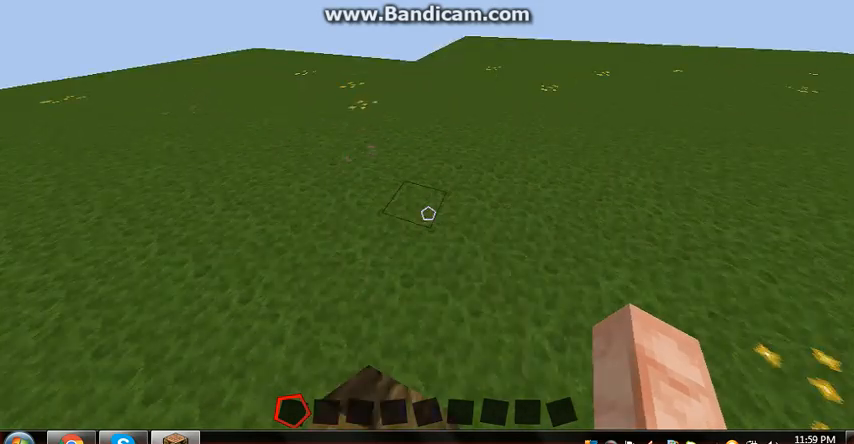